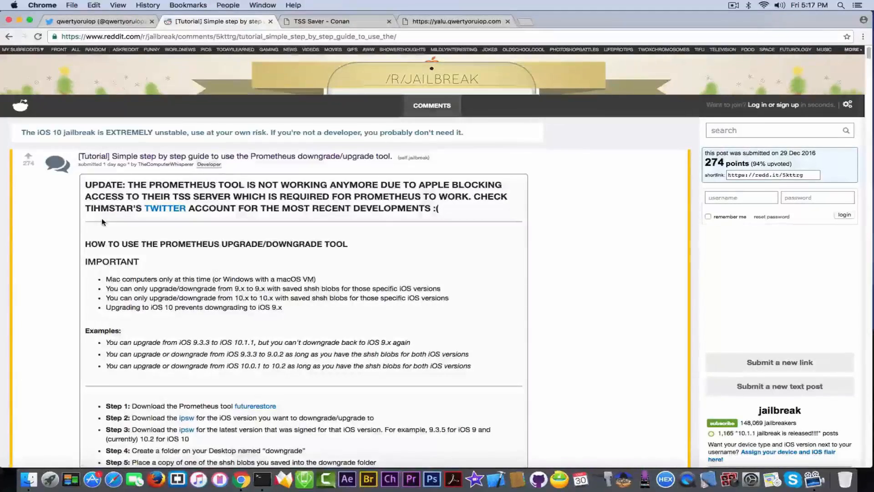
# Step: Scroll the Reddit Prometheus guide and highlight its EDIT note about segmentation fault 11
pyautogui.scroll(-3)
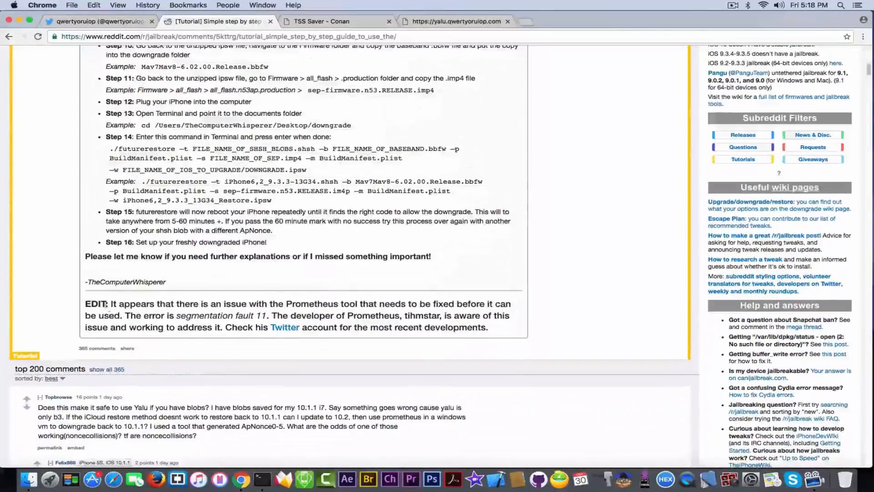
pyautogui.moveTo(178, 304); pyautogui.dragTo(342, 303)
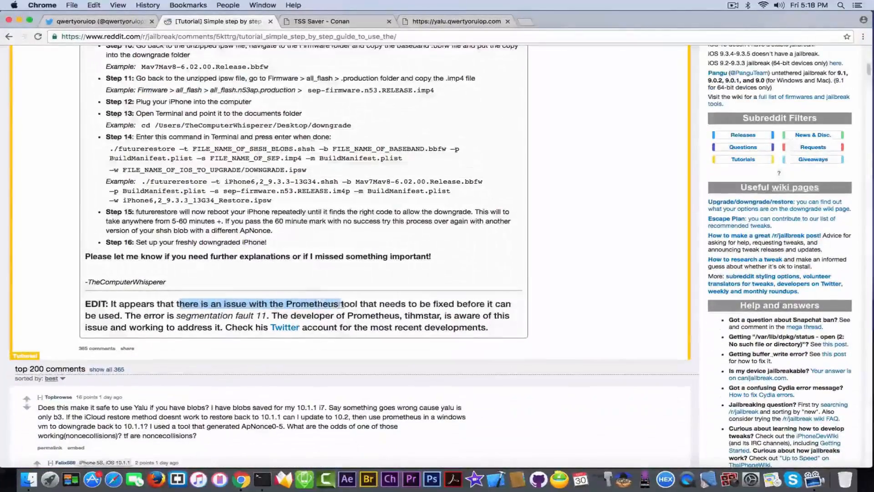
pyautogui.moveTo(343, 303); pyautogui.dragTo(464, 304)
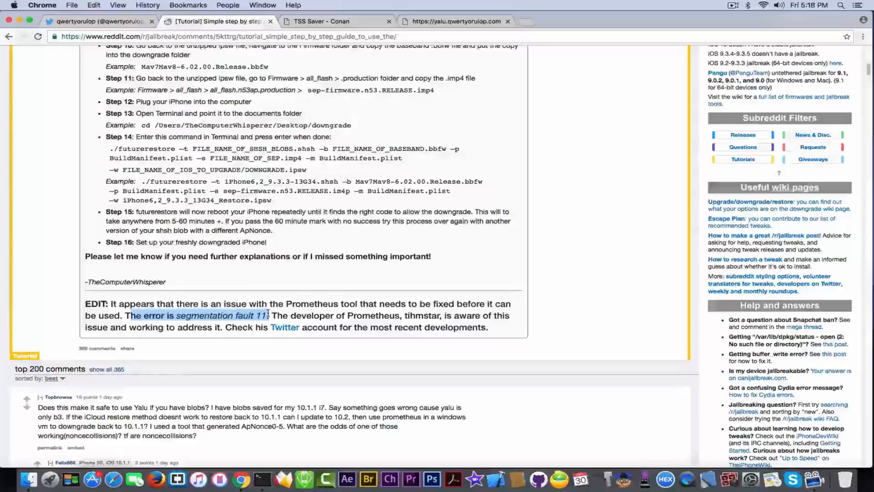
pyautogui.moveTo(267, 315); pyautogui.dragTo(361, 315)
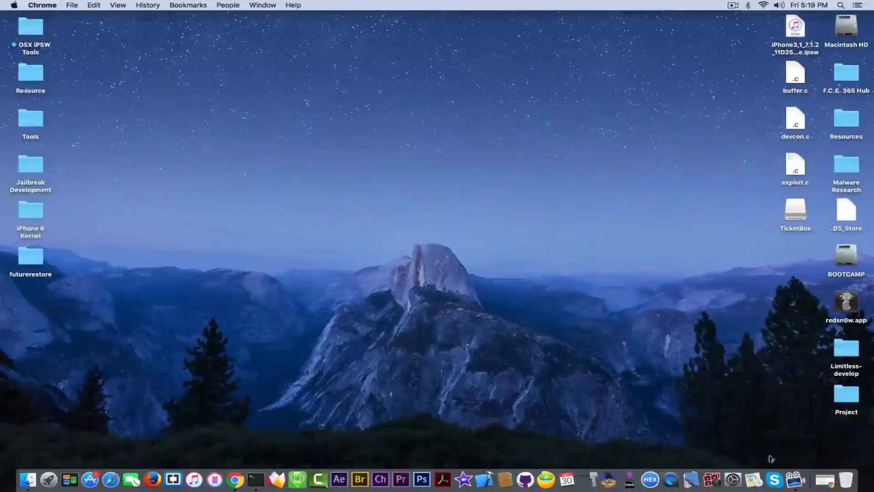
pyautogui.moveTo(425, 363)
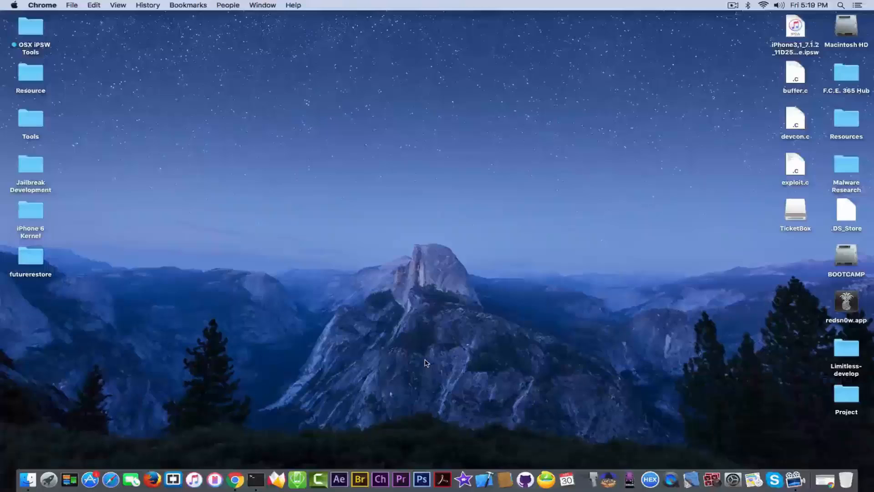
pyautogui.moveTo(245, 434)
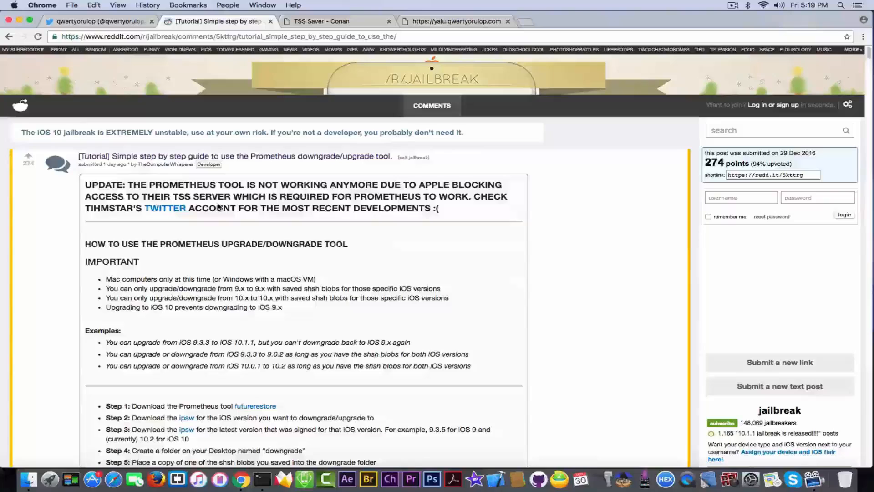
# Step: Switch to qwertyoruiop's Twitter profile and scroll through the tweets about keeping 10.2 blobs
pyautogui.click(97, 21)
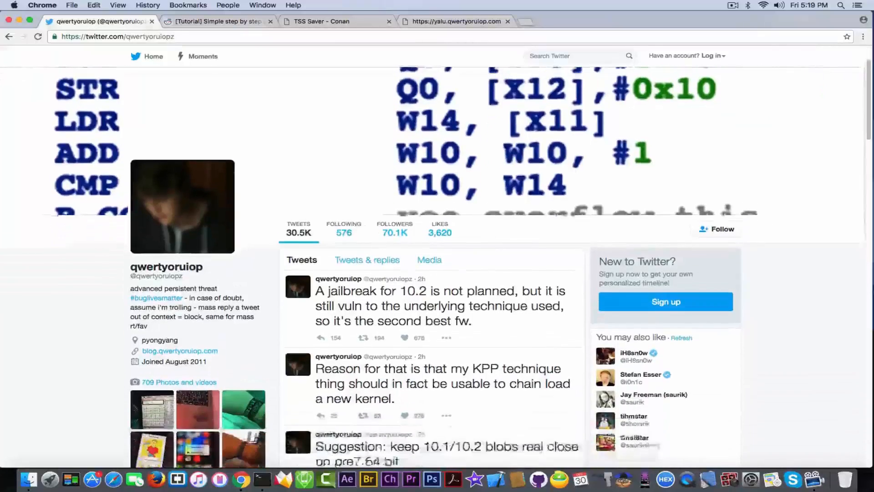
pyautogui.scroll(-3)
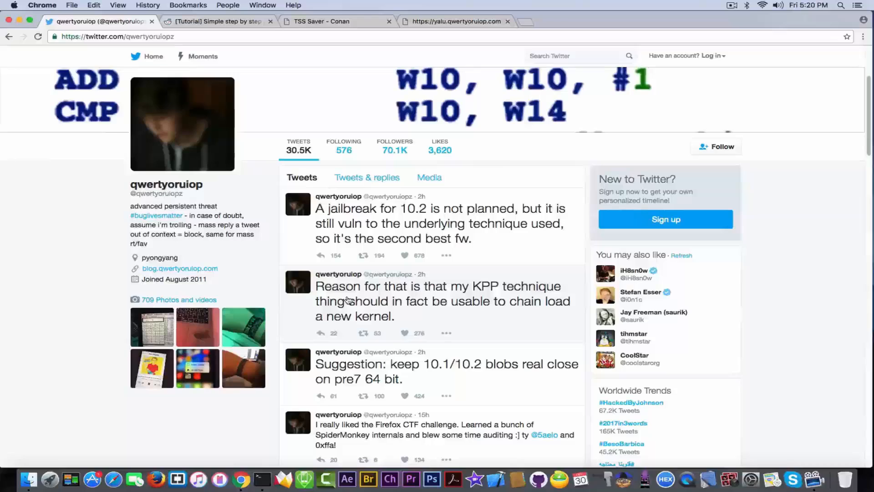
pyautogui.moveTo(429, 231)
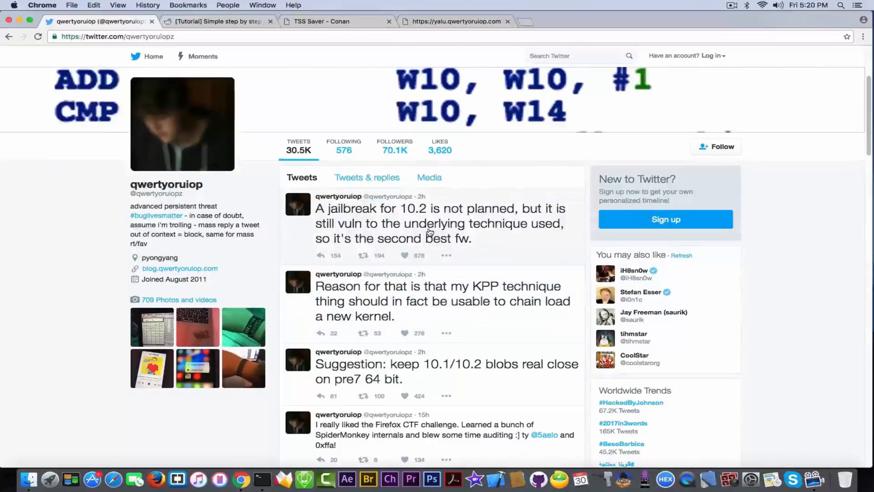
pyautogui.moveTo(451, 283)
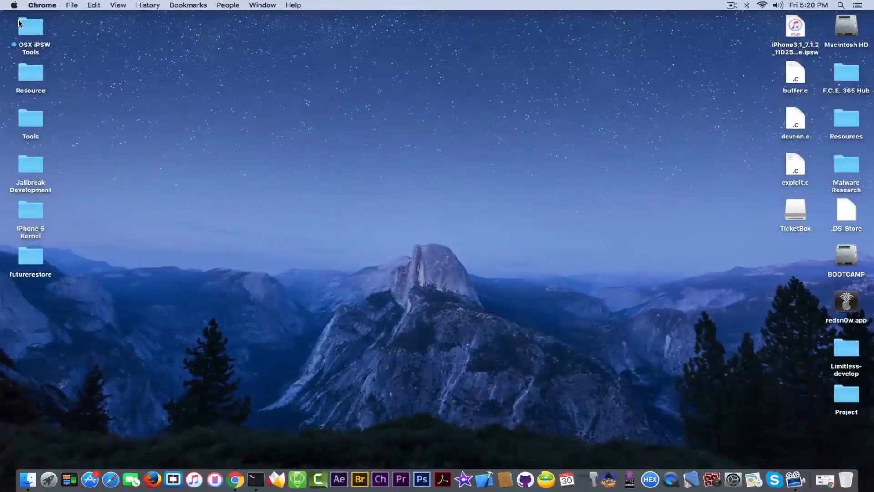
pyautogui.moveTo(64, 330)
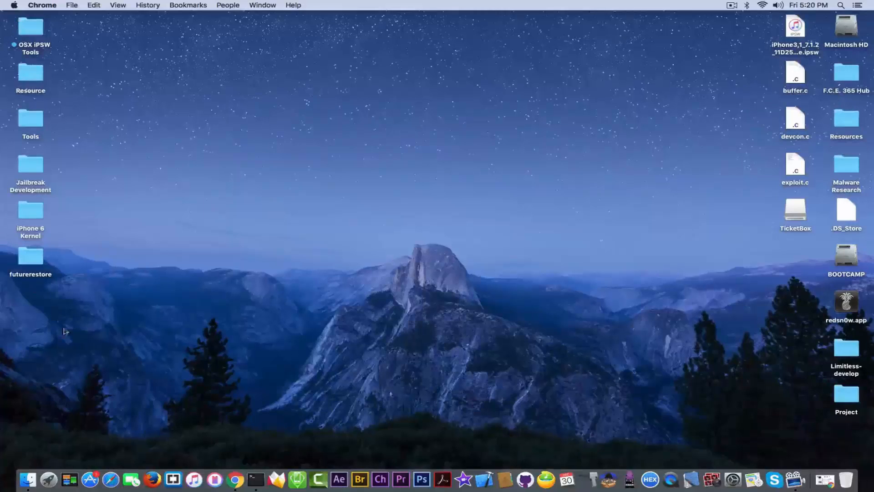
pyautogui.moveTo(186, 304)
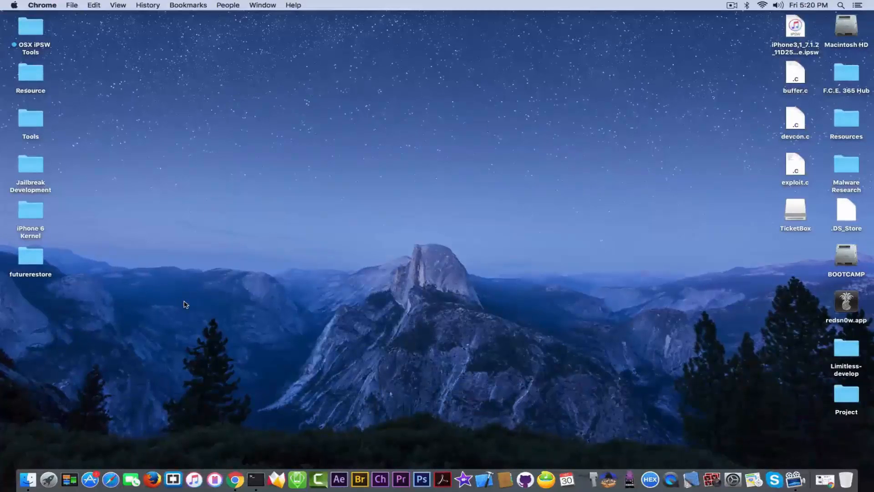
pyautogui.moveTo(214, 480)
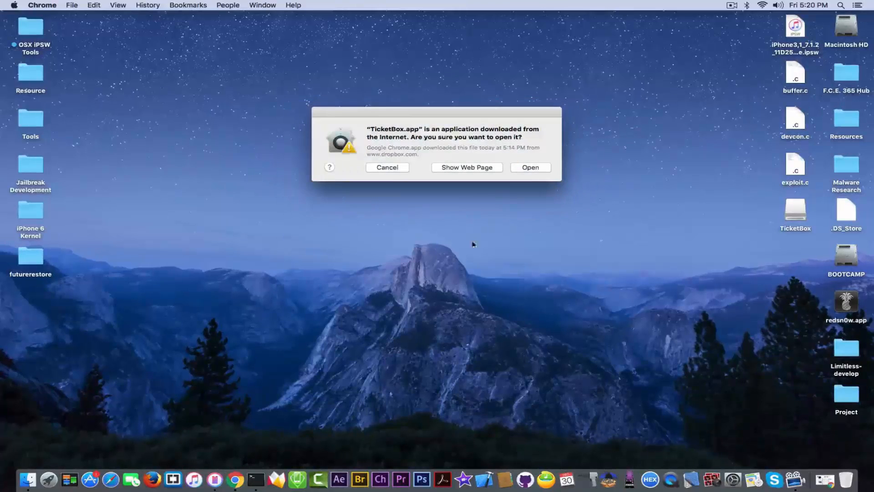
# Step: Open TicketBox, select the iPhone 6, request its 10.2 (14C92) SHSH blobs, then close it
pyautogui.click(530, 167)
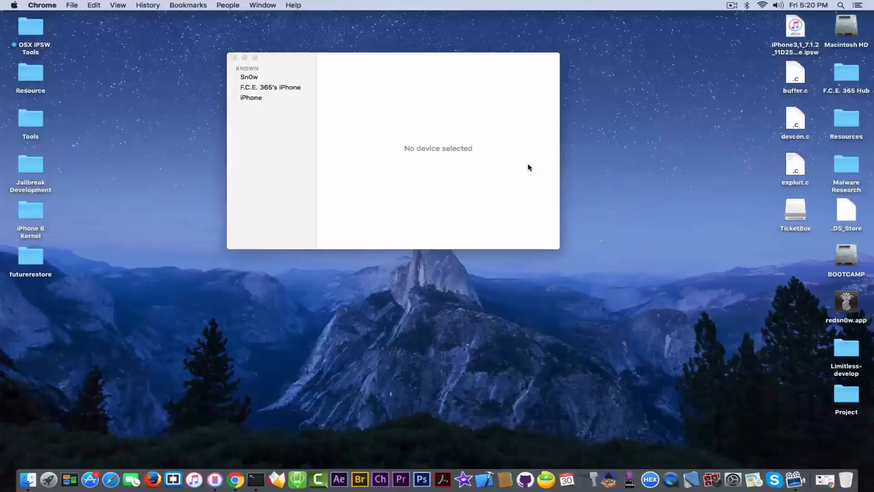
pyautogui.click(249, 76)
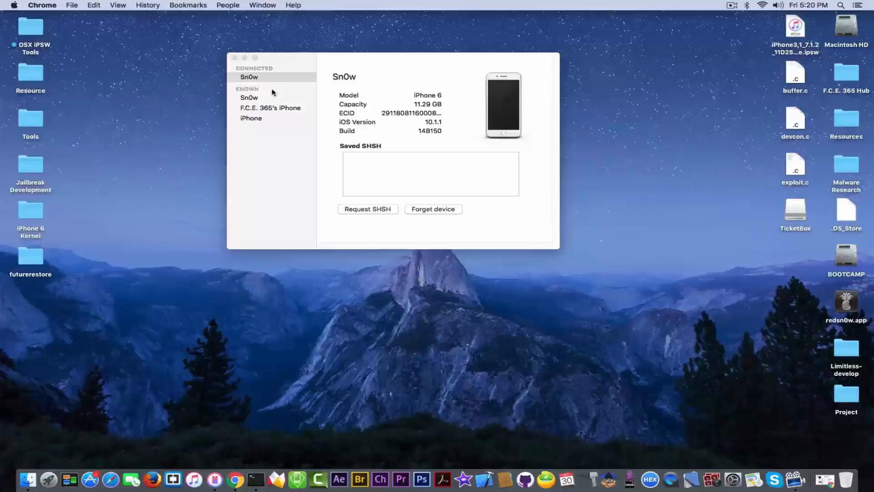
pyautogui.click(249, 77)
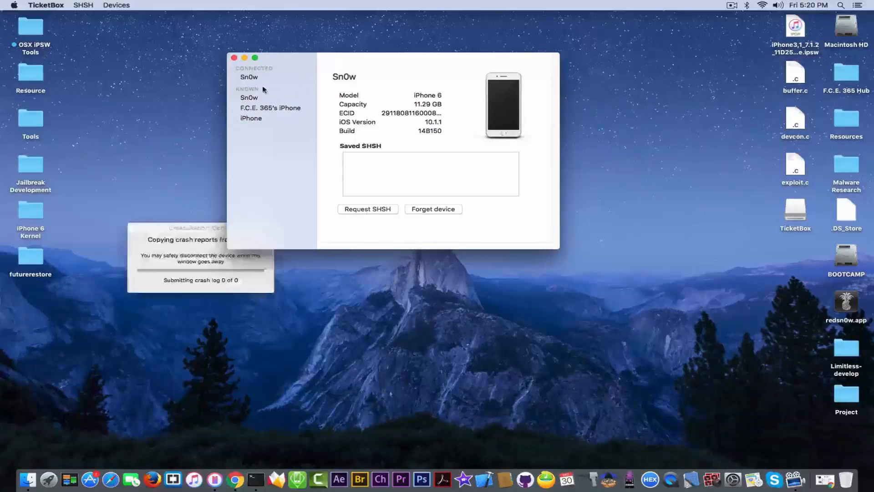
pyautogui.click(249, 77)
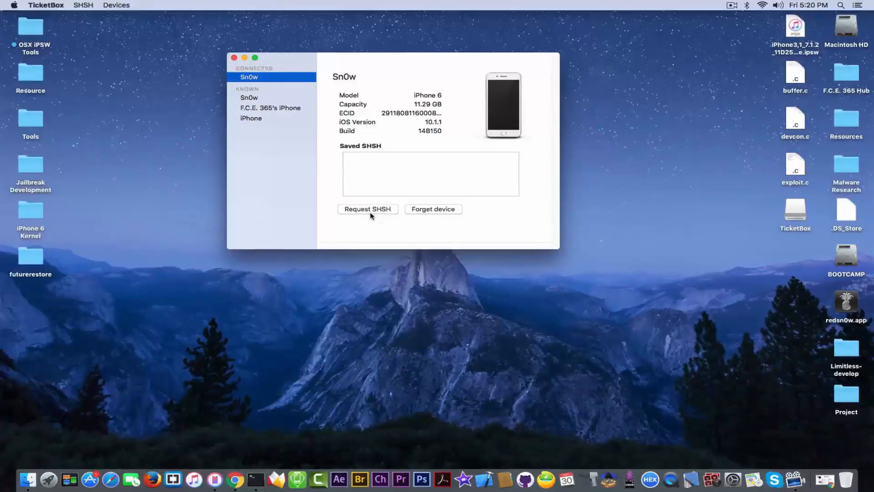
pyautogui.click(367, 209)
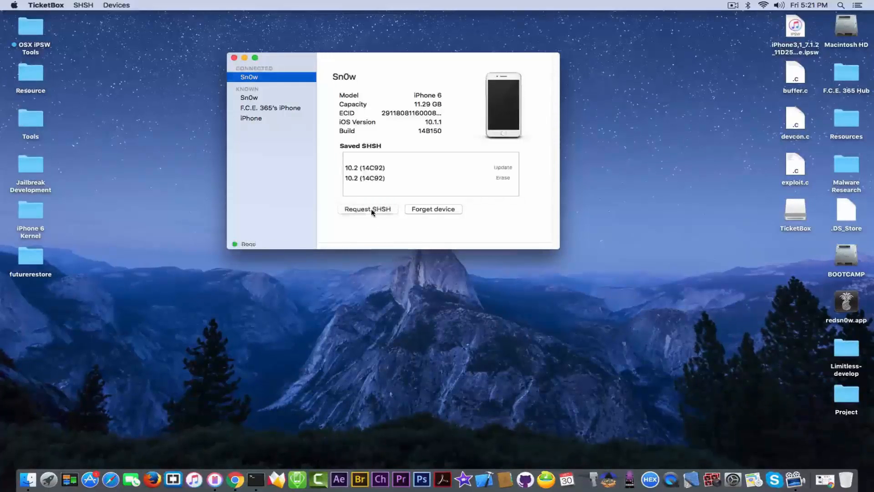
pyautogui.click(367, 209)
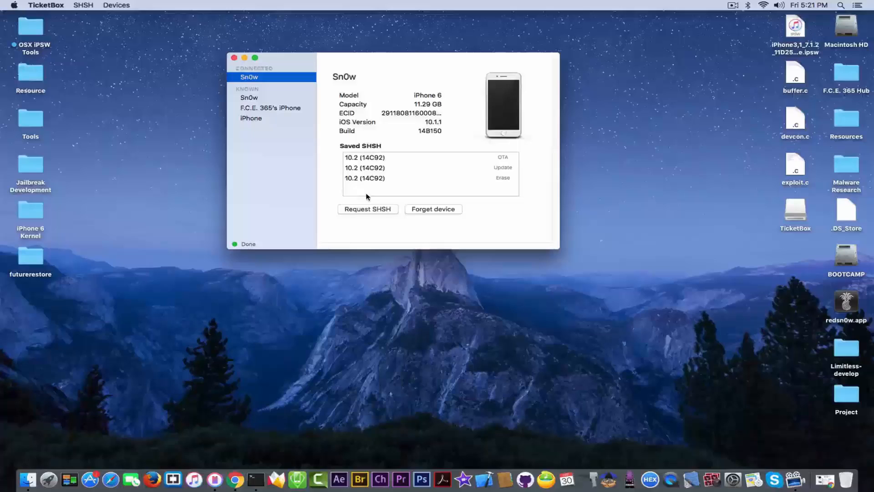
pyautogui.click(364, 157)
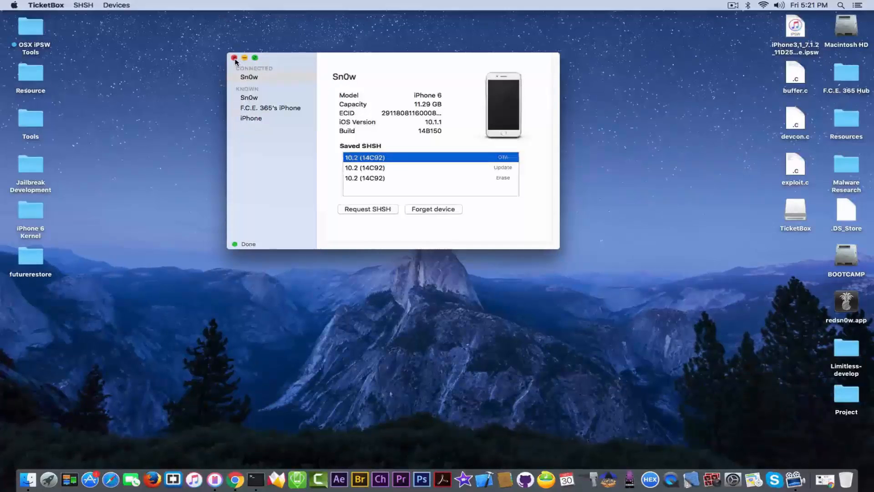
pyautogui.click(234, 58)
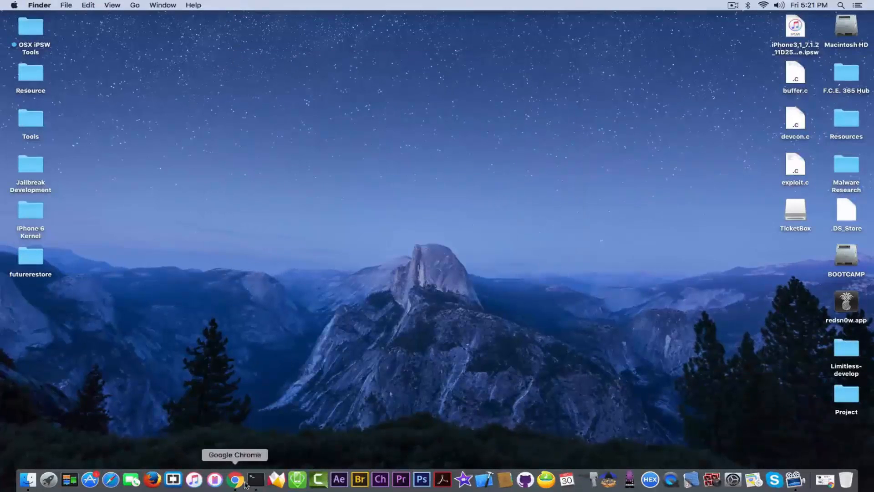
# Step: Bring Google Chrome back from the Dock, showing the developer's Twitter profile
pyautogui.click(236, 478)
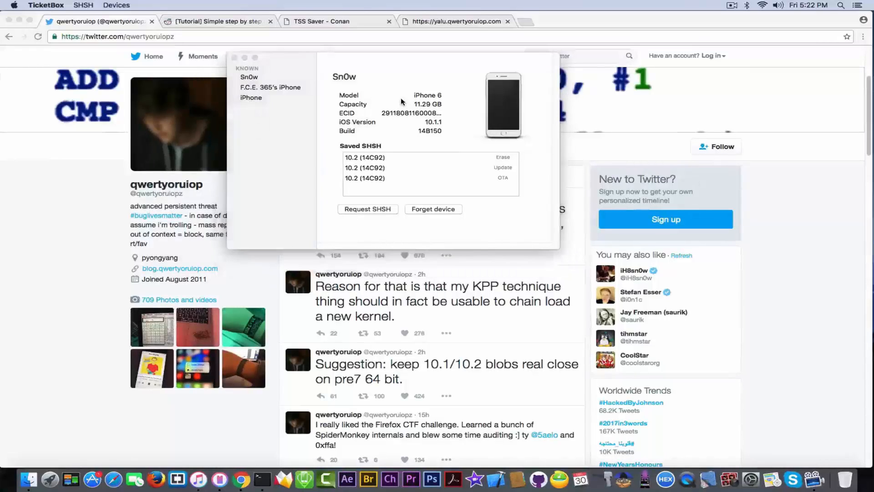
# Step: Let iTunes check the update server and cancel the iPhone update-or-restore warning
pyautogui.click(248, 58)
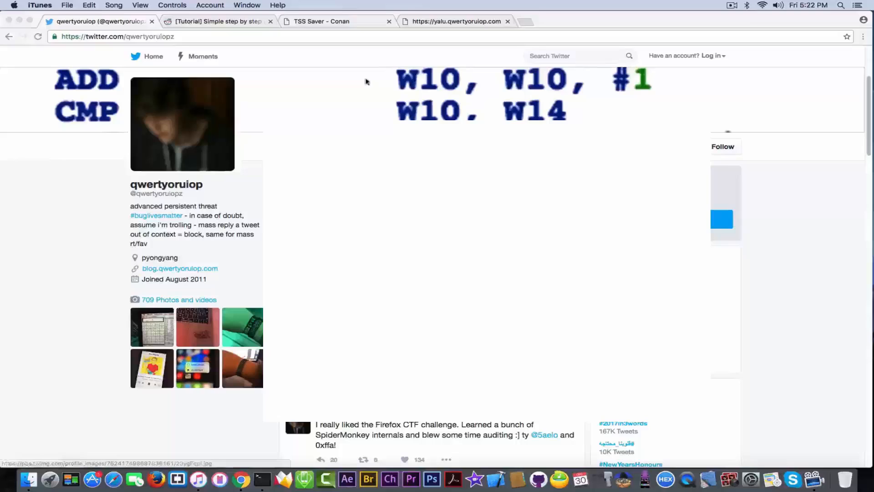
pyautogui.click(334, 21)
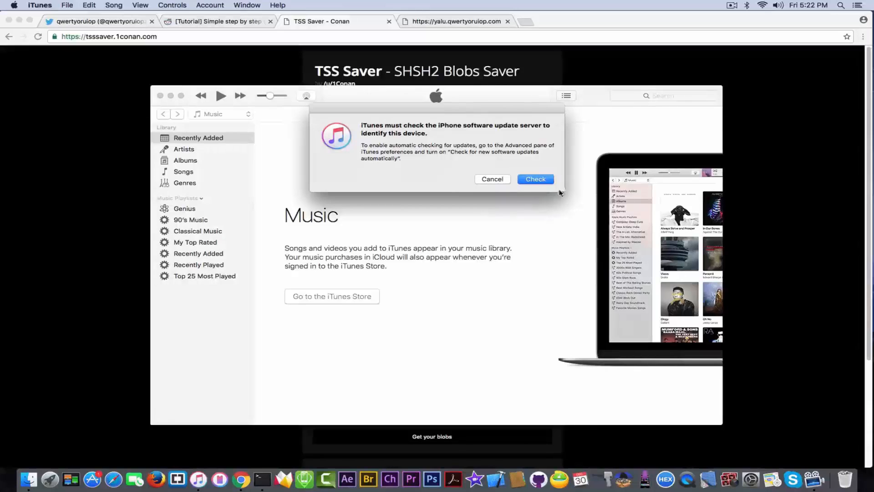
pyautogui.click(535, 179)
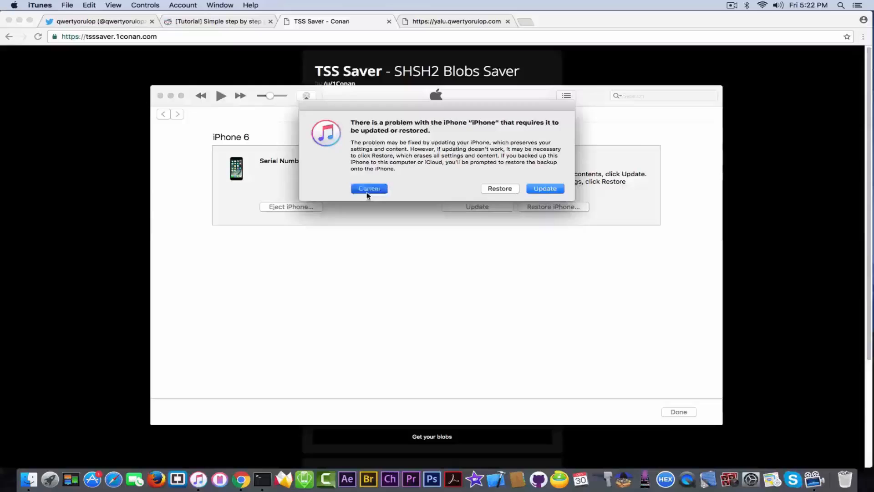
pyautogui.click(369, 188)
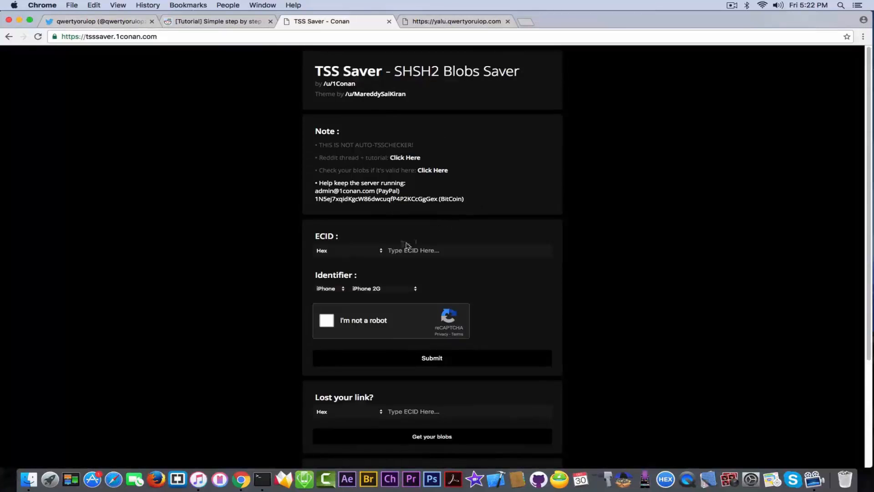
pyautogui.click(347, 250)
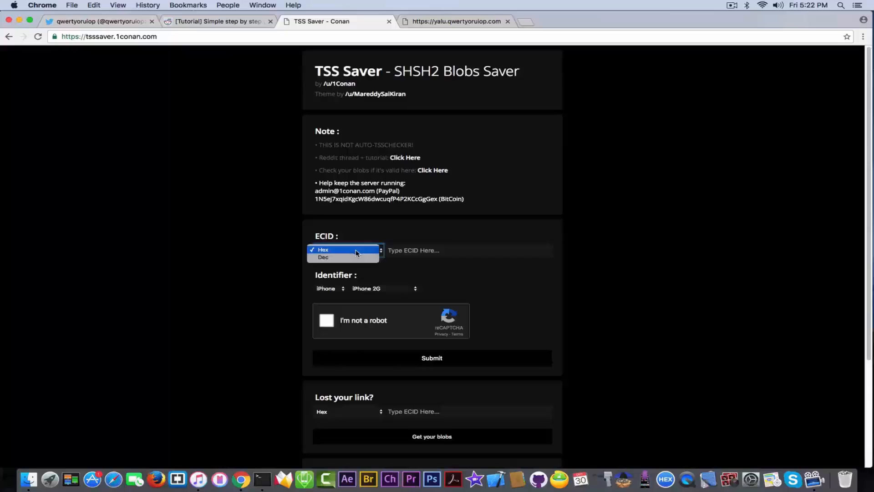
pyautogui.click(323, 250)
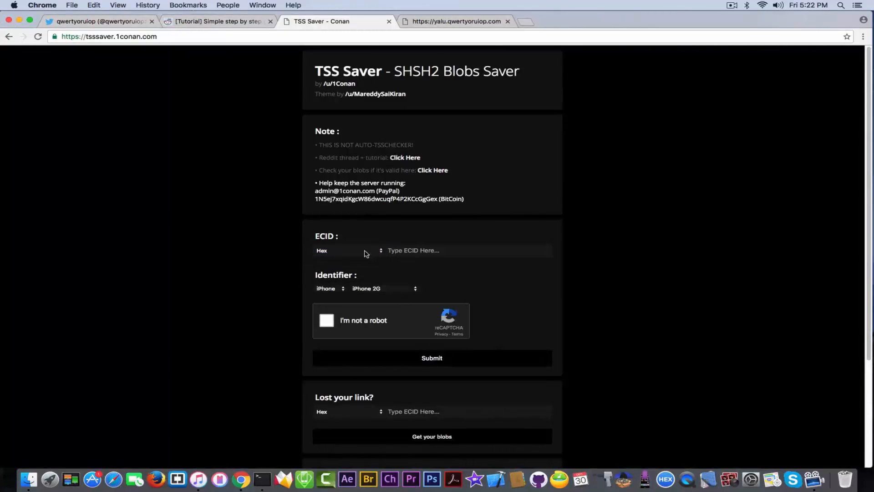
pyautogui.click(348, 250)
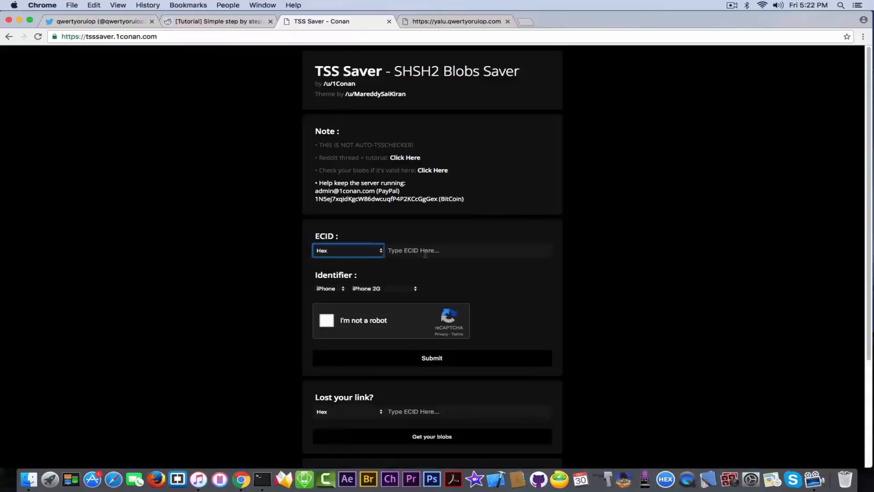
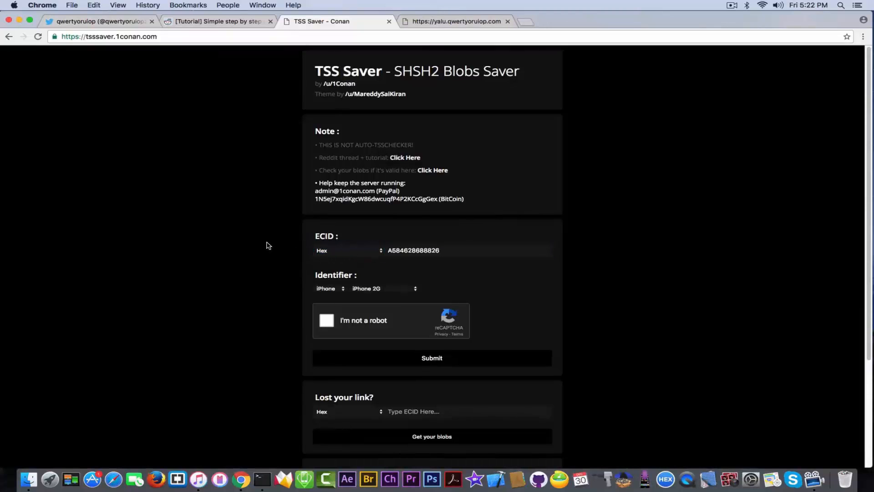
# Step: Choose iPhone 6 as the device, pass the reCAPTCHA, and submit the request
pyautogui.click(328, 288)
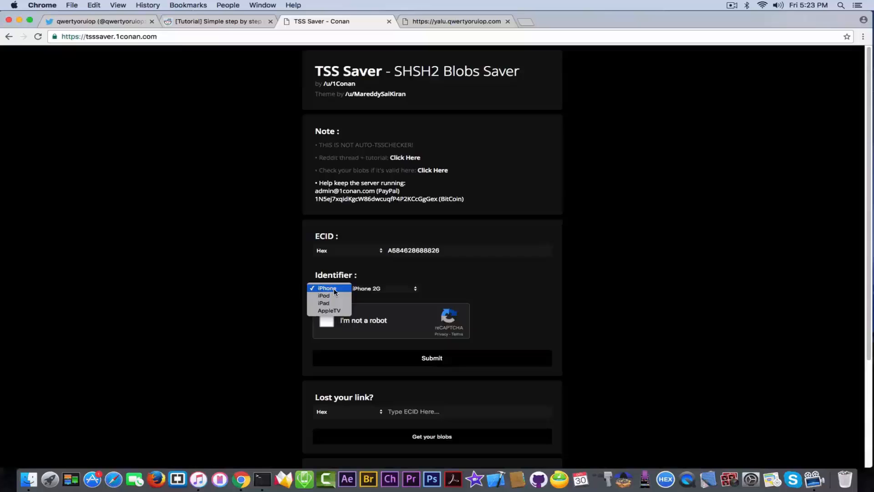
pyautogui.click(327, 288)
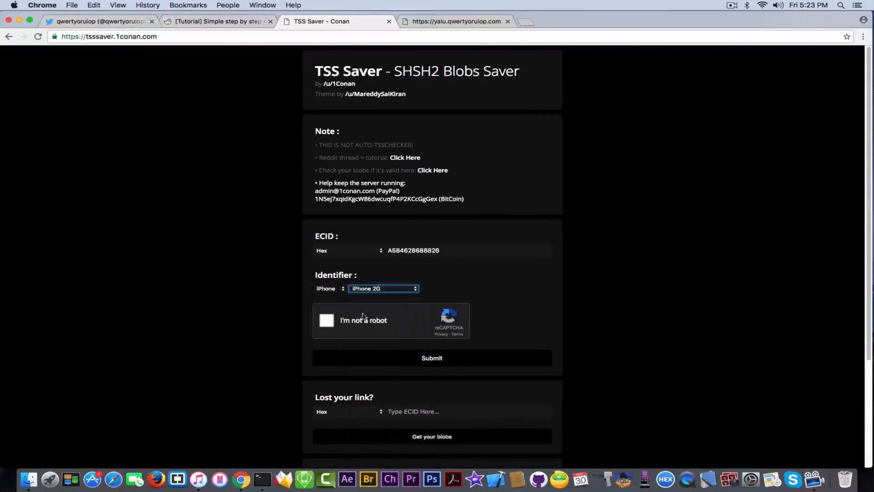
pyautogui.click(383, 288)
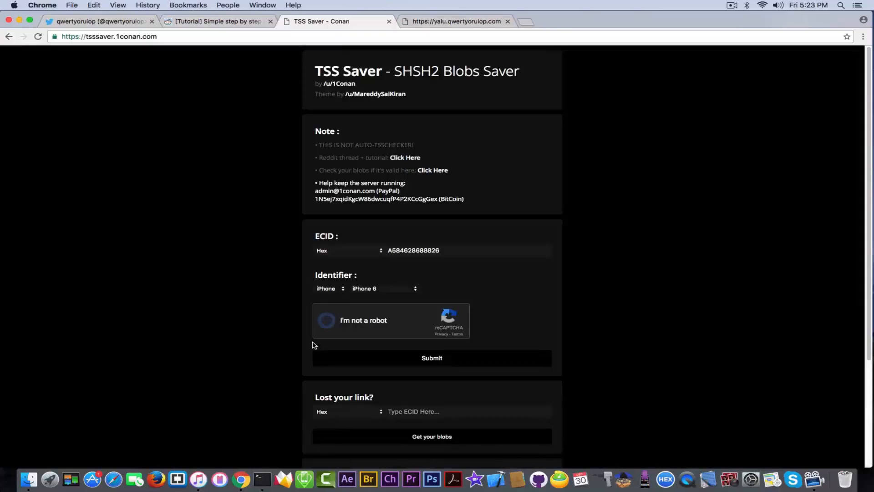
pyautogui.click(327, 320)
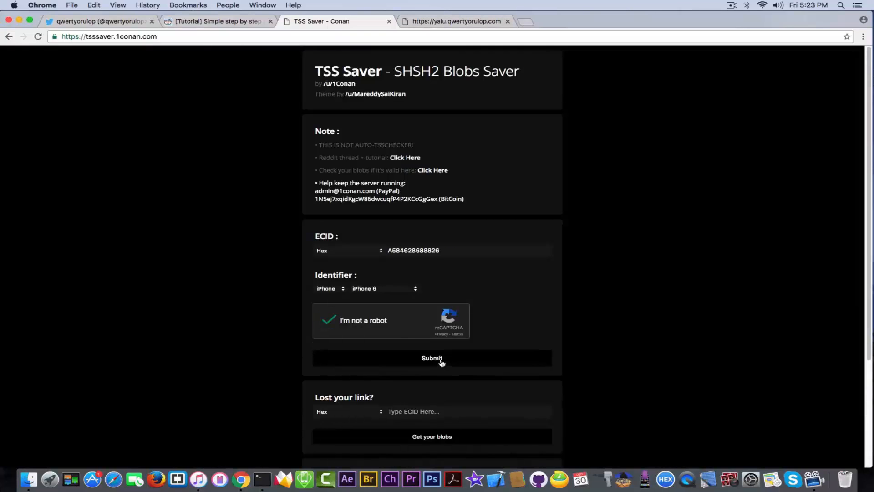
pyautogui.click(432, 357)
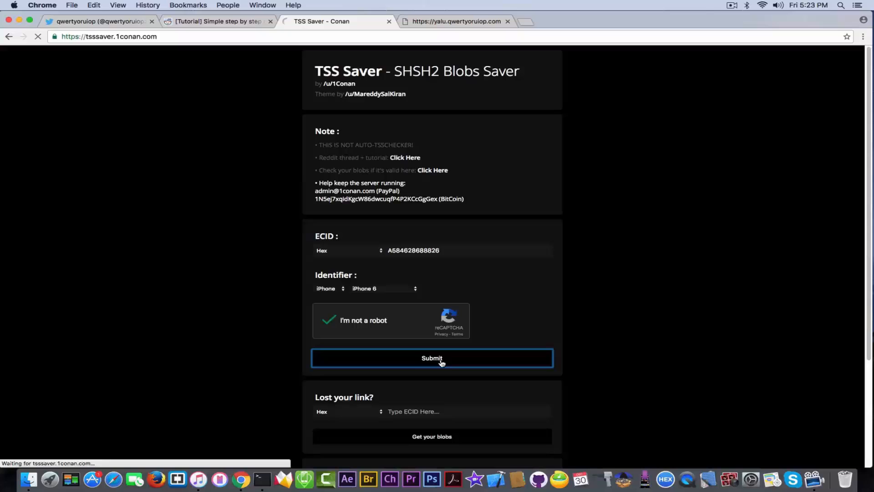
pyautogui.click(432, 358)
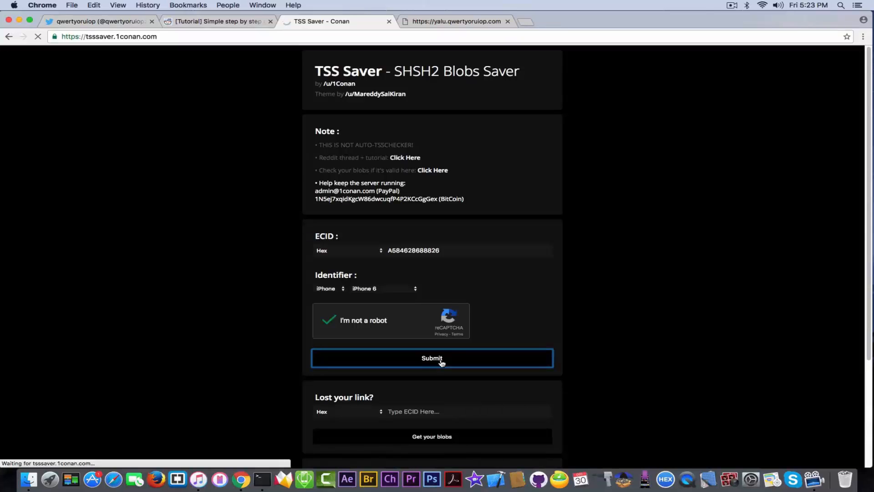
pyautogui.click(432, 358)
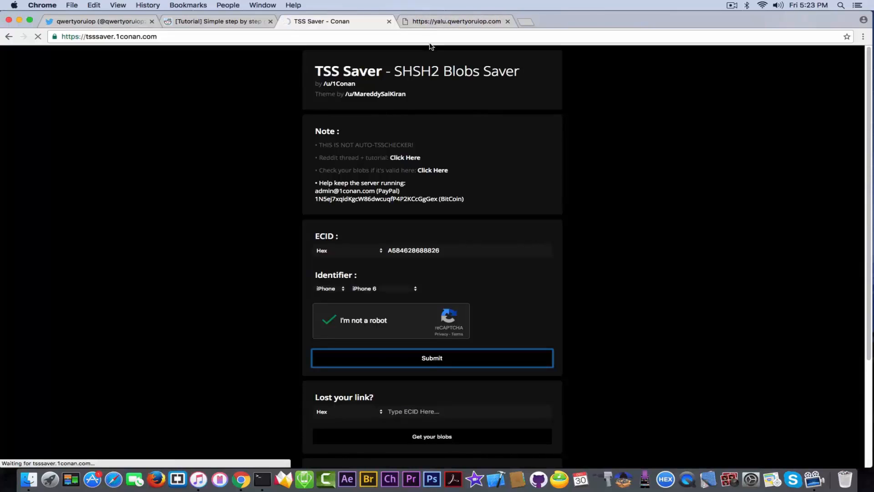
pyautogui.click(431, 357)
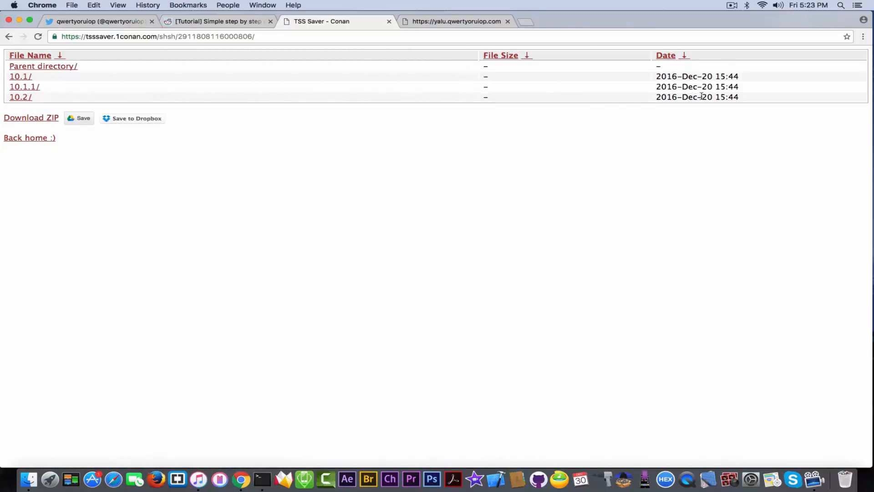
pyautogui.moveTo(196, 110)
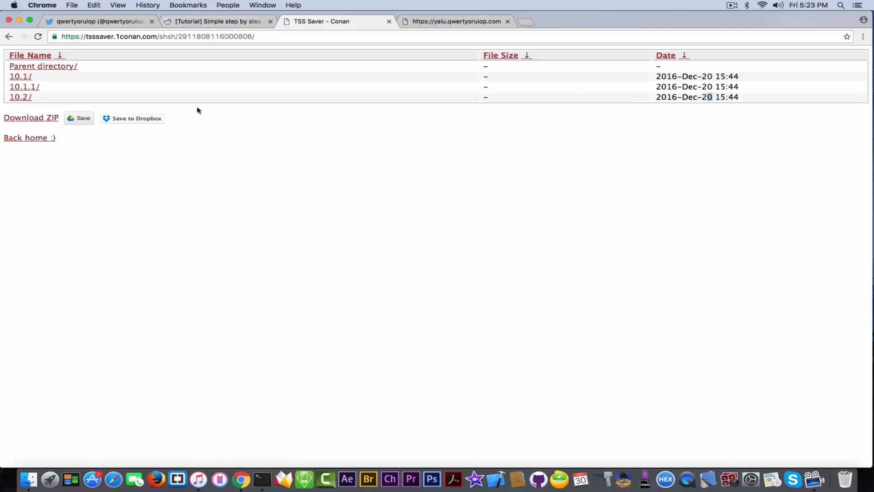
# Step: Open the 10.2/ blobs folder on the results page and download it as a ZIP
pyautogui.click(79, 118)
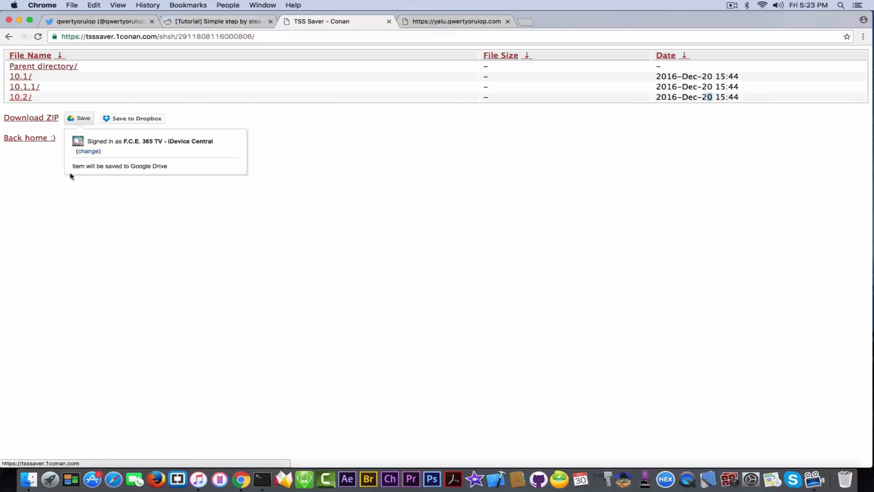
pyautogui.click(20, 96)
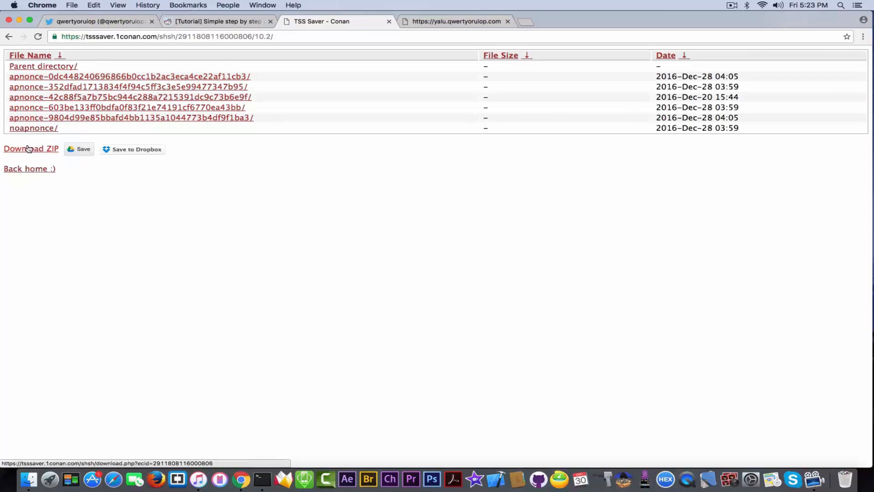
pyautogui.click(31, 149)
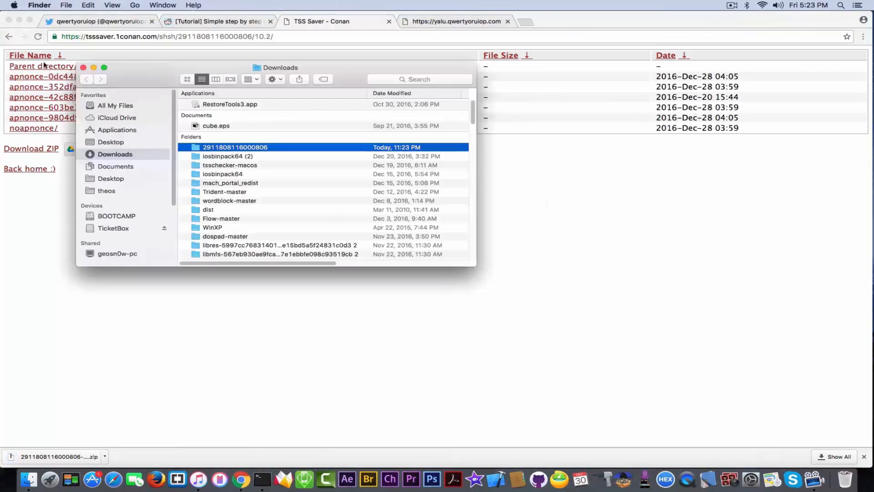
# Step: Open the downloaded folder and an apnonce subfolder showing 10.2-14C92 .shsh2 files, then close Finder
pyautogui.doubleClick(236, 147)
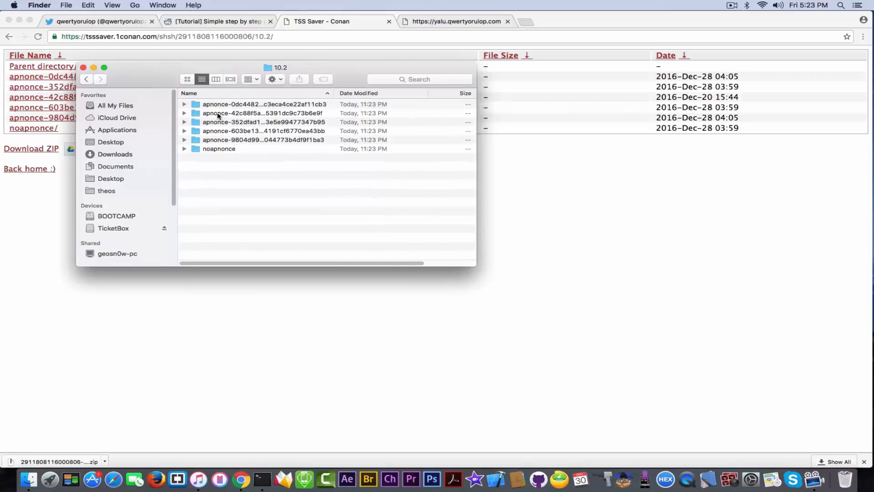
pyautogui.doubleClick(263, 104)
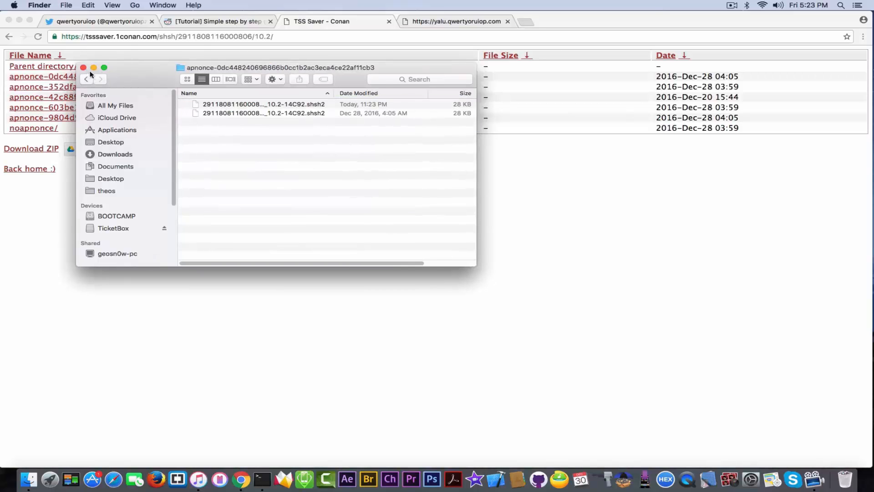
pyautogui.click(83, 67)
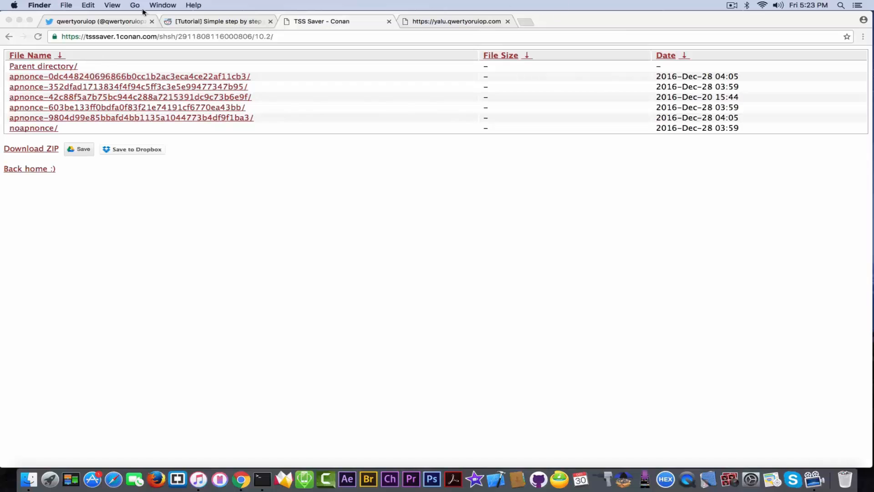
pyautogui.click(338, 21)
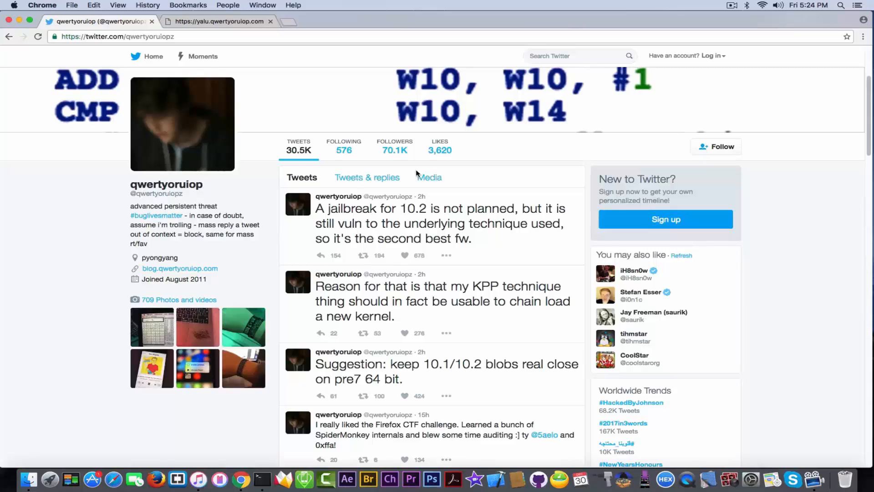
# Step: Switch to the tab with qwertyoruiop's Twitter profile
pyautogui.click(218, 22)
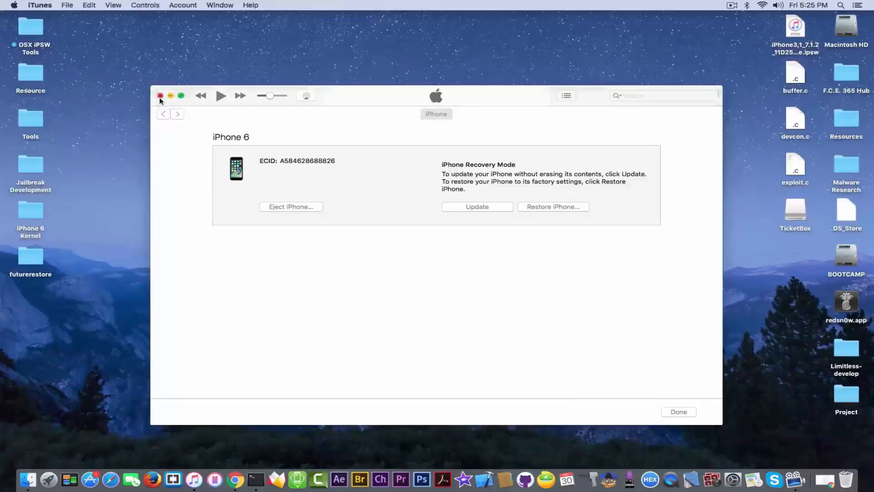
# Step: Close the iTunes window showing the iPhone 6 in Recovery Mode
pyautogui.click(160, 95)
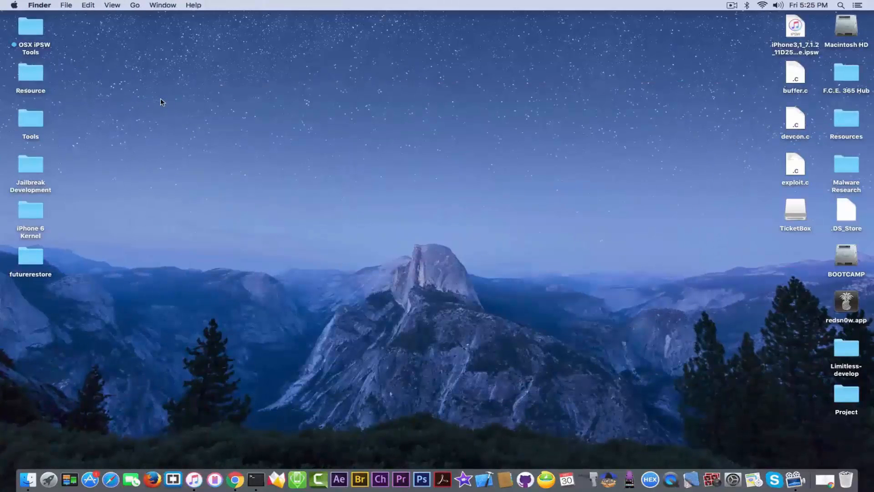